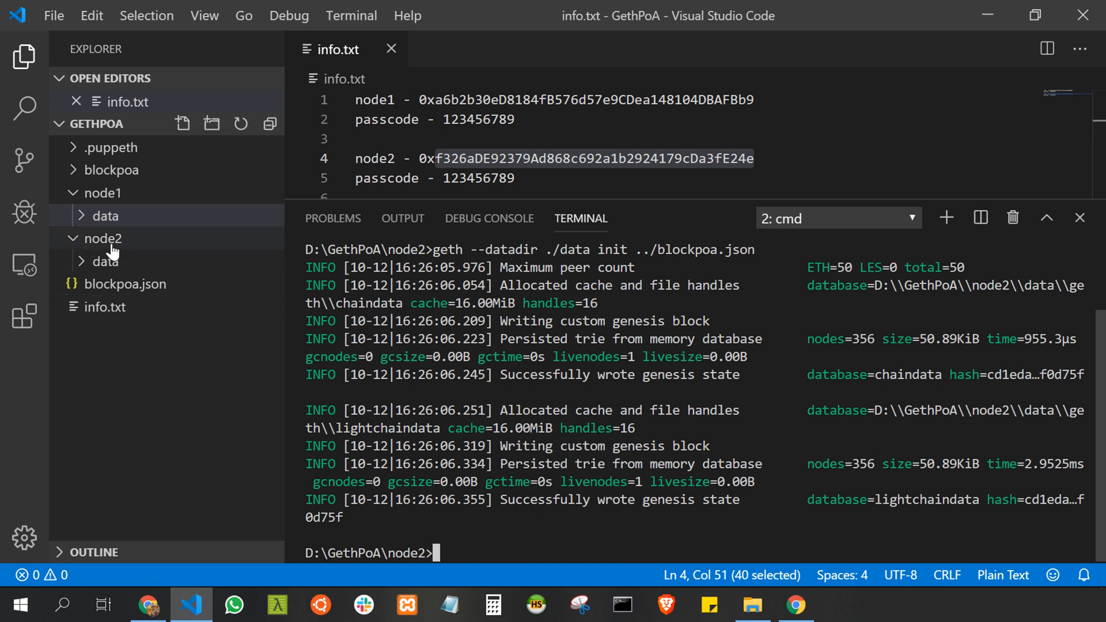
Create a new bnode folder in the GethPoA workspace beside the node folders
left_click(101, 192)
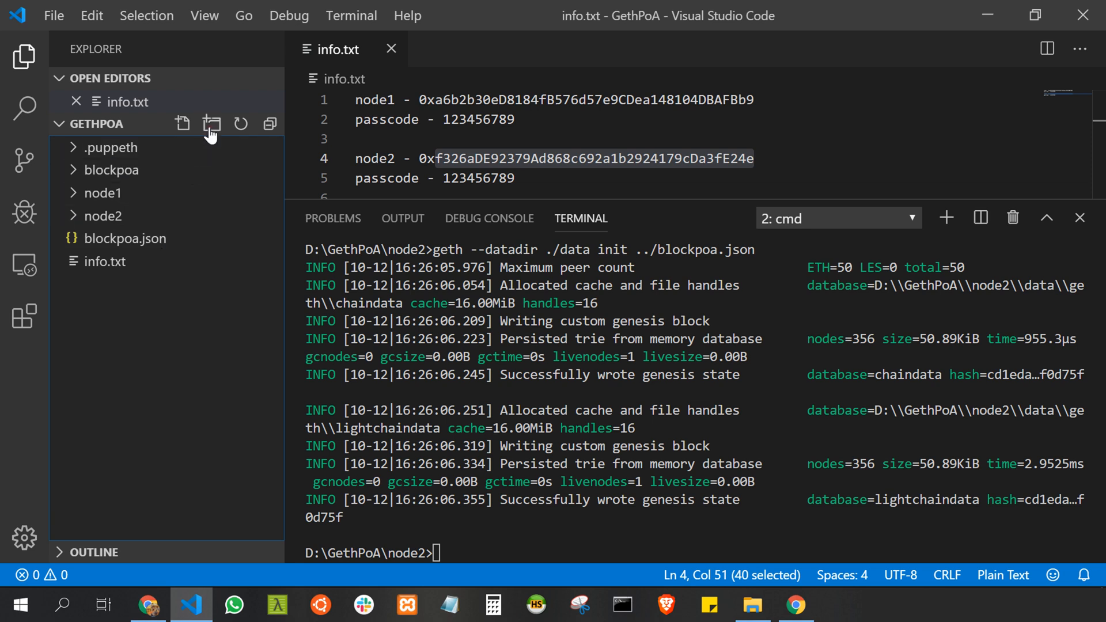
left_click(212, 123)
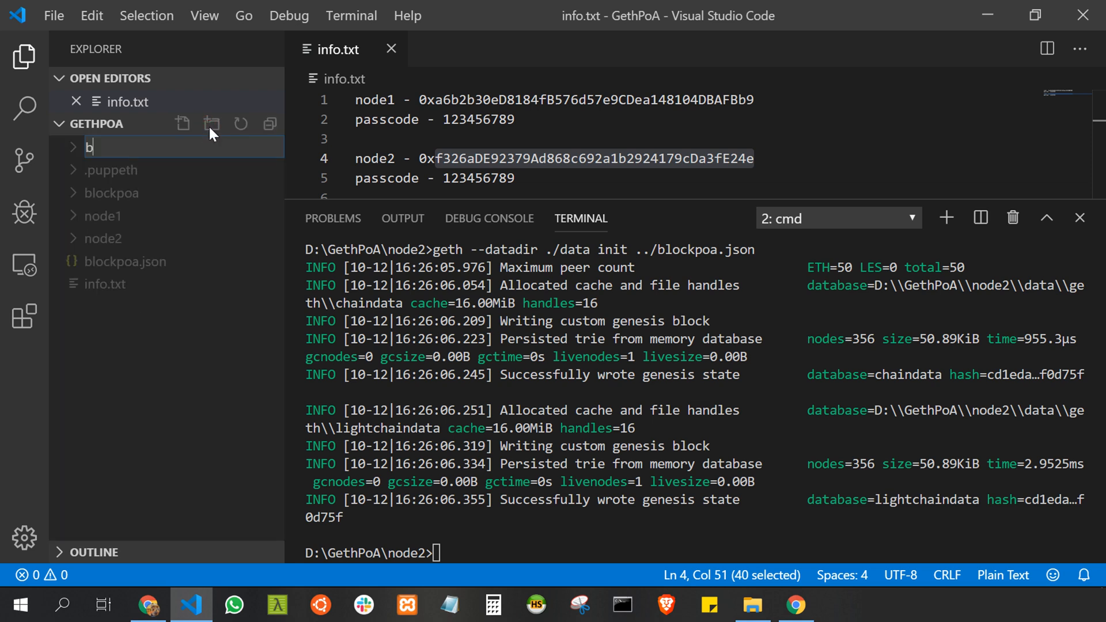
type("node")
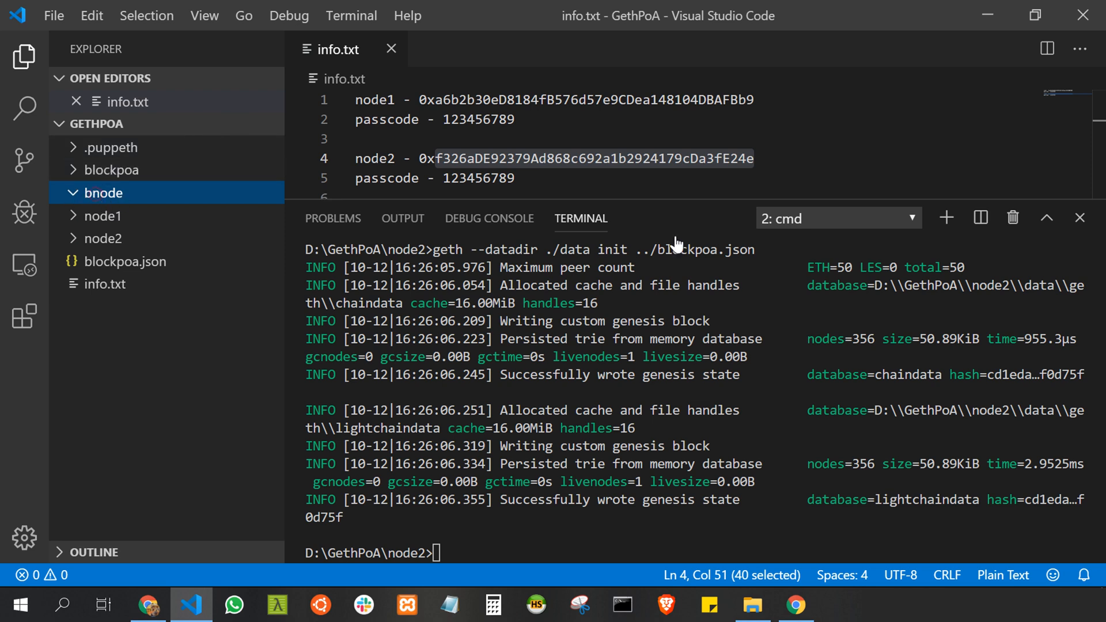
mouse_move(952, 239)
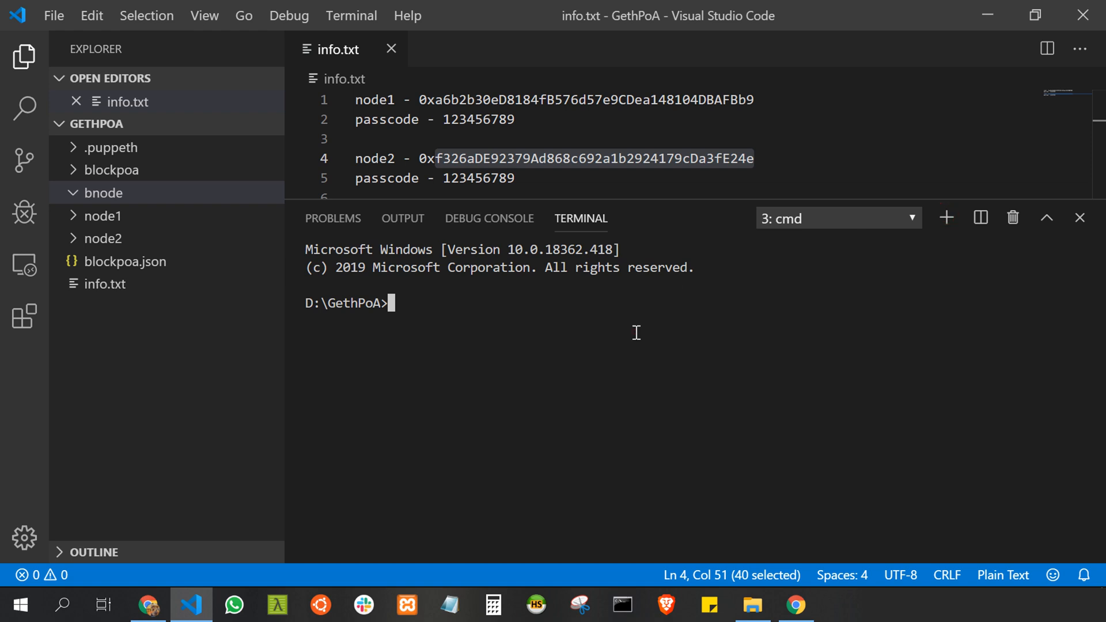
Change the terminal into the bnode folder and clear the screen (cd bnode, cls)
type("cd bnode")
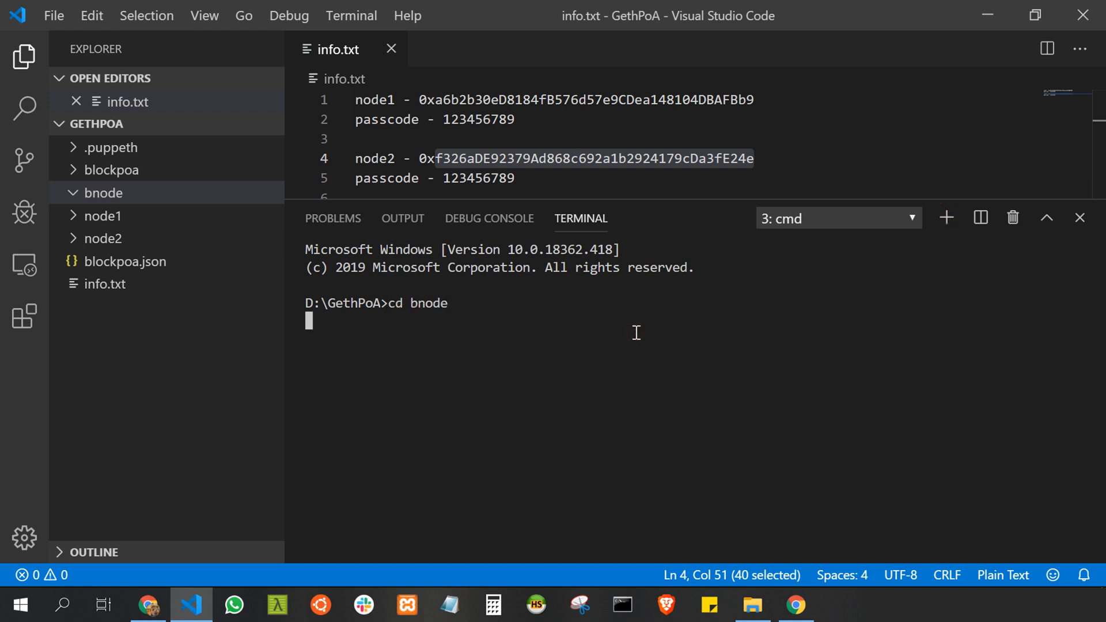
type("cls")
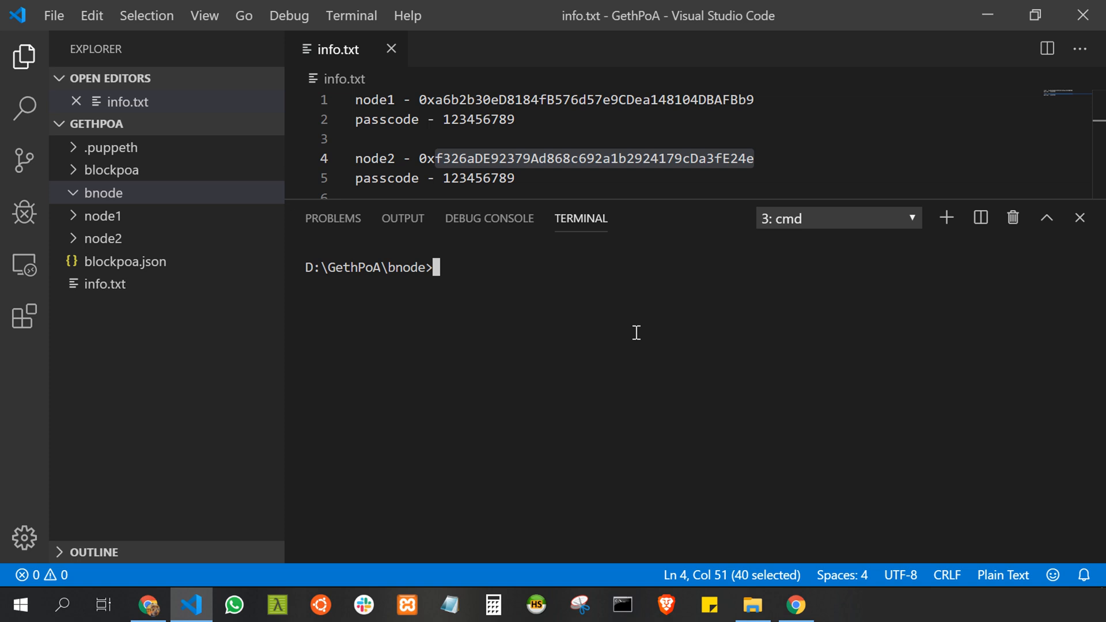
Generate a boot.key file in bnode with bootnode -genkey boot.key
type("bootnode")
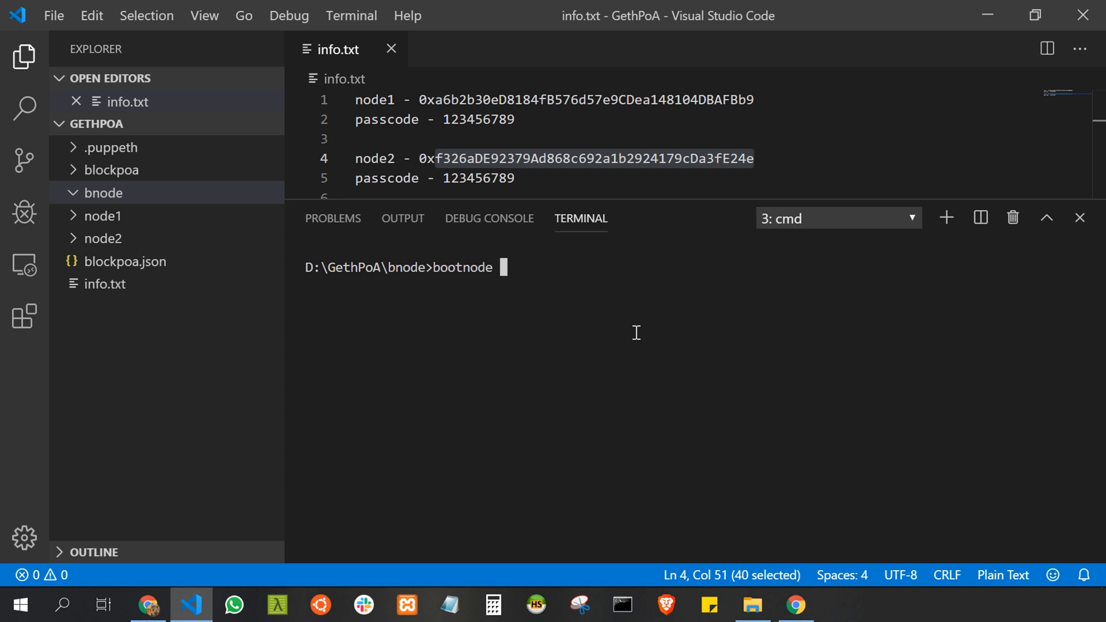
type("-gene")
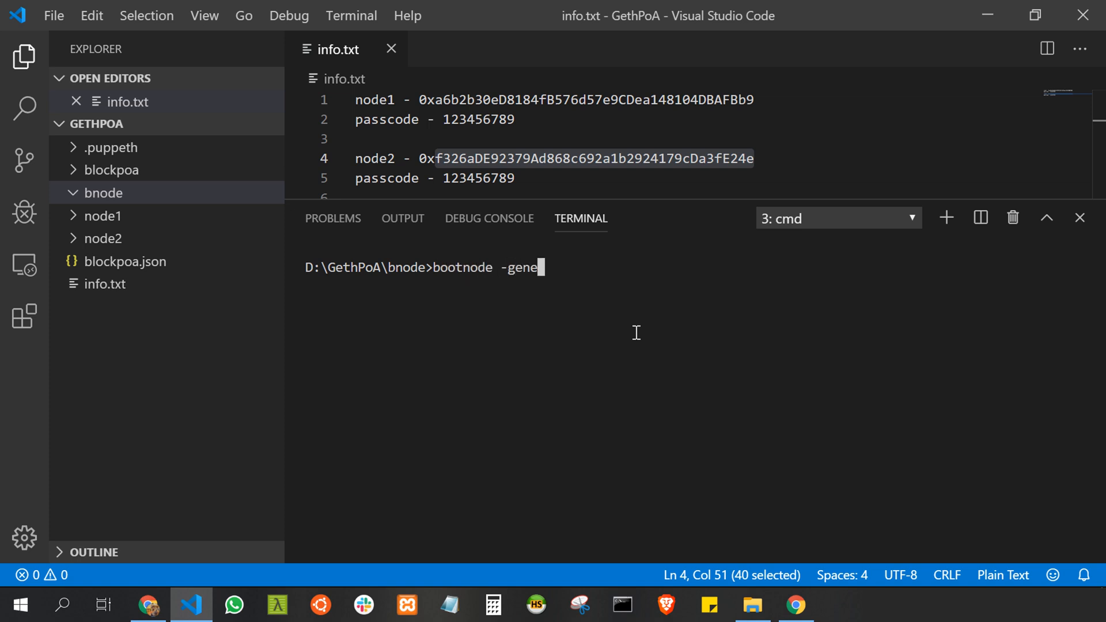
type("key")
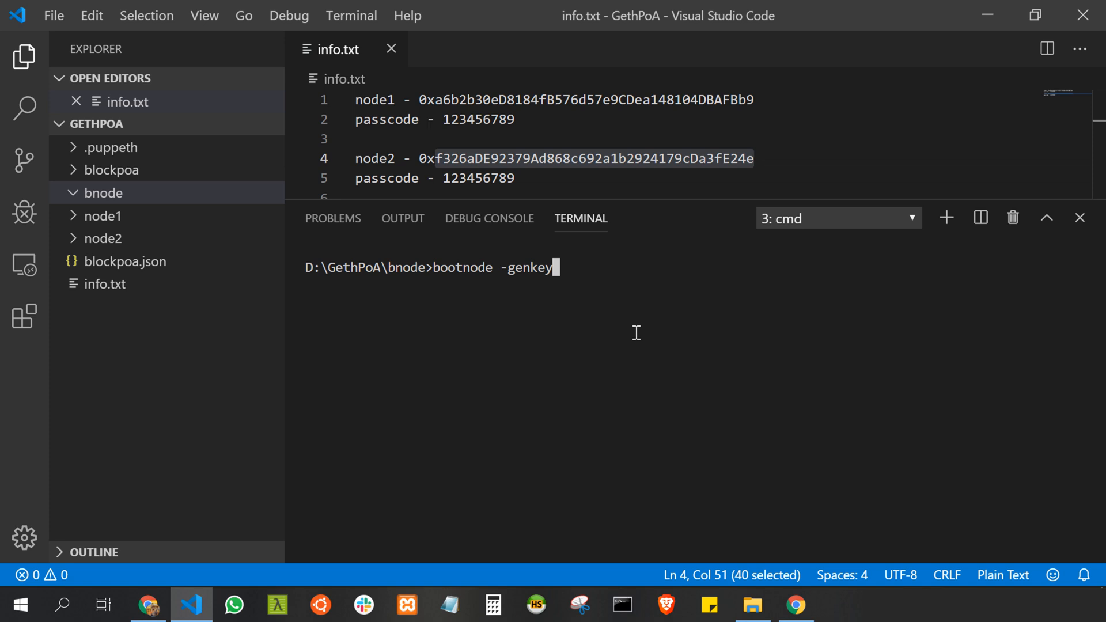
type("boot.")
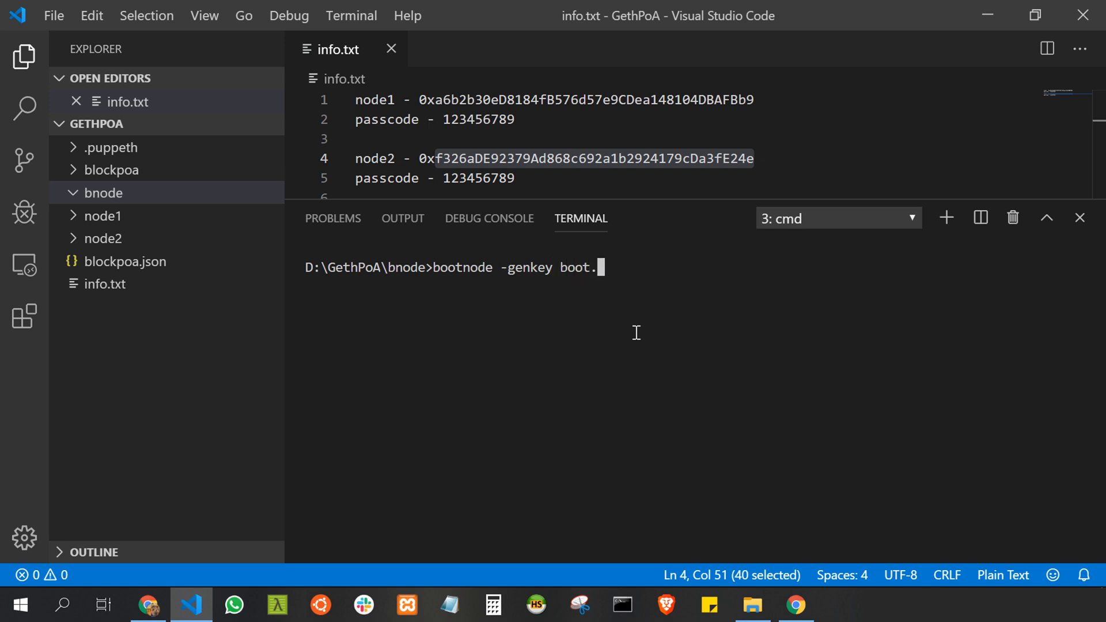
type("key")
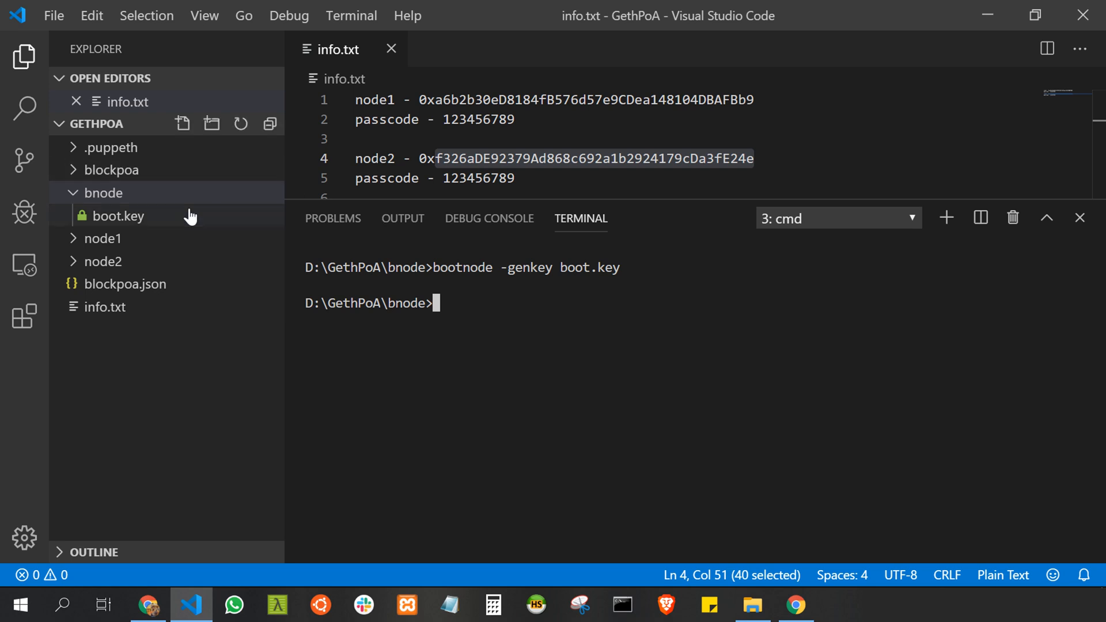
mouse_move(209, 262)
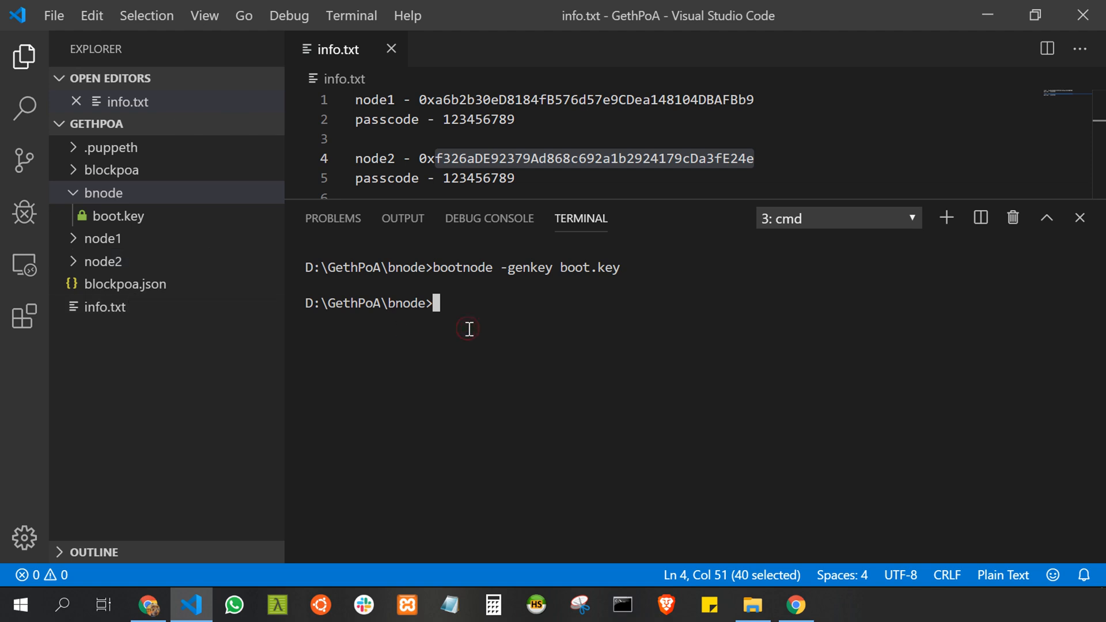
Start the bootnode with bootnode -nodekey boot.key and allow it through Windows Firewall
type("bootnode -nod")
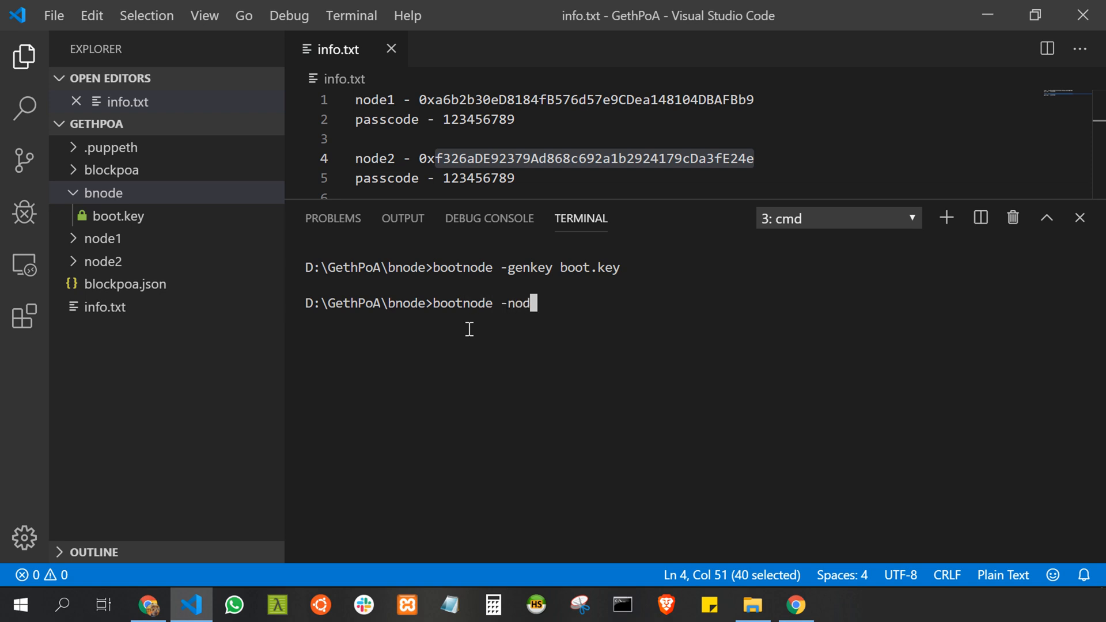
type("ekey")
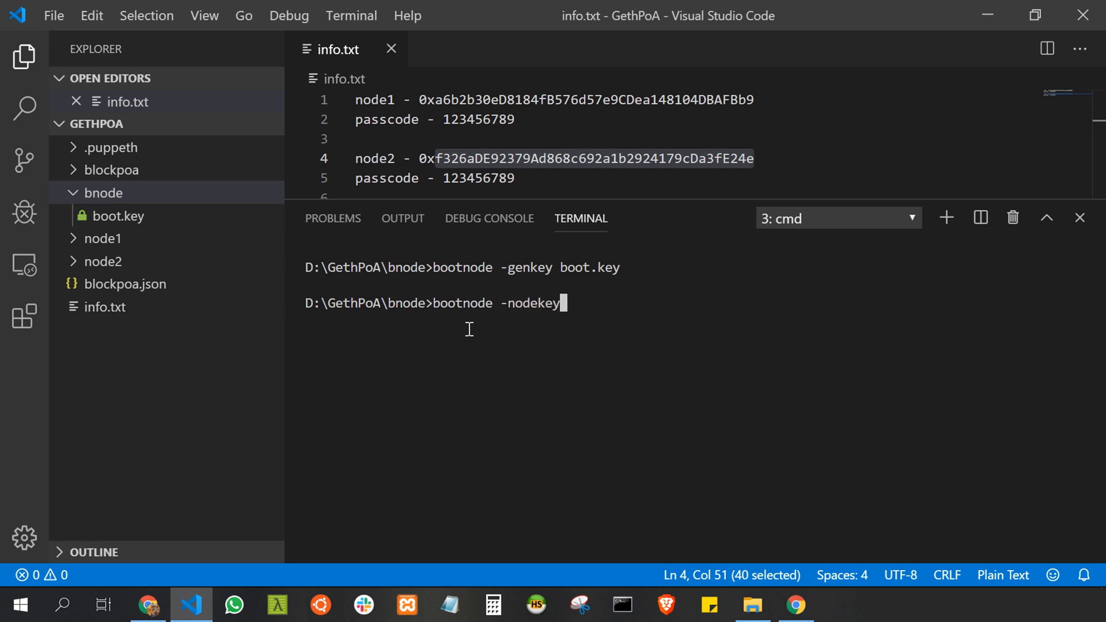
type("boot")
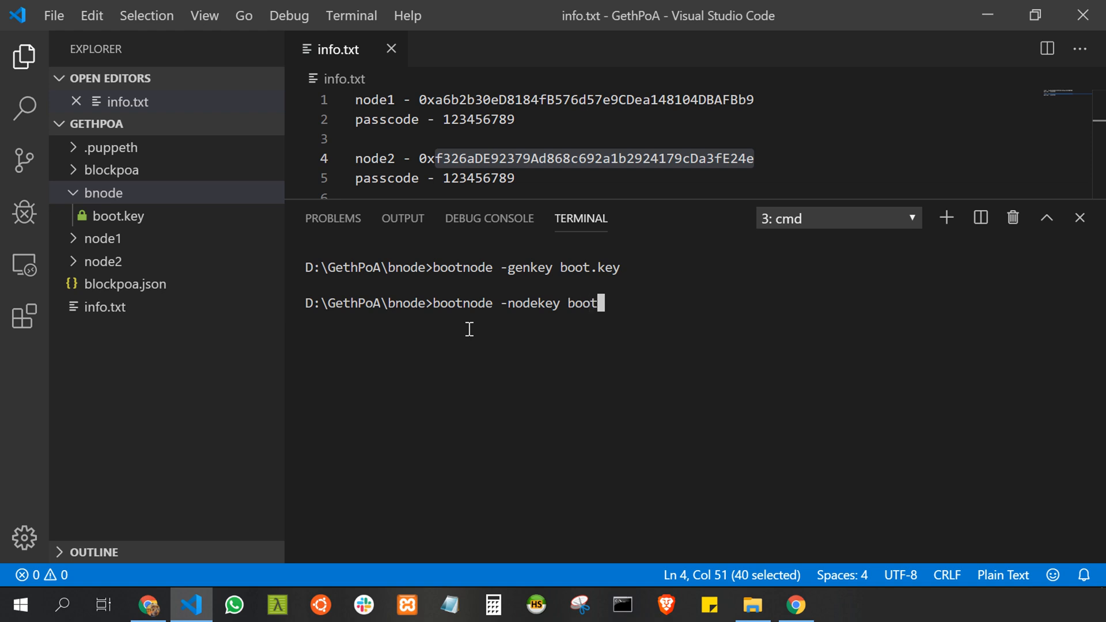
type(".key")
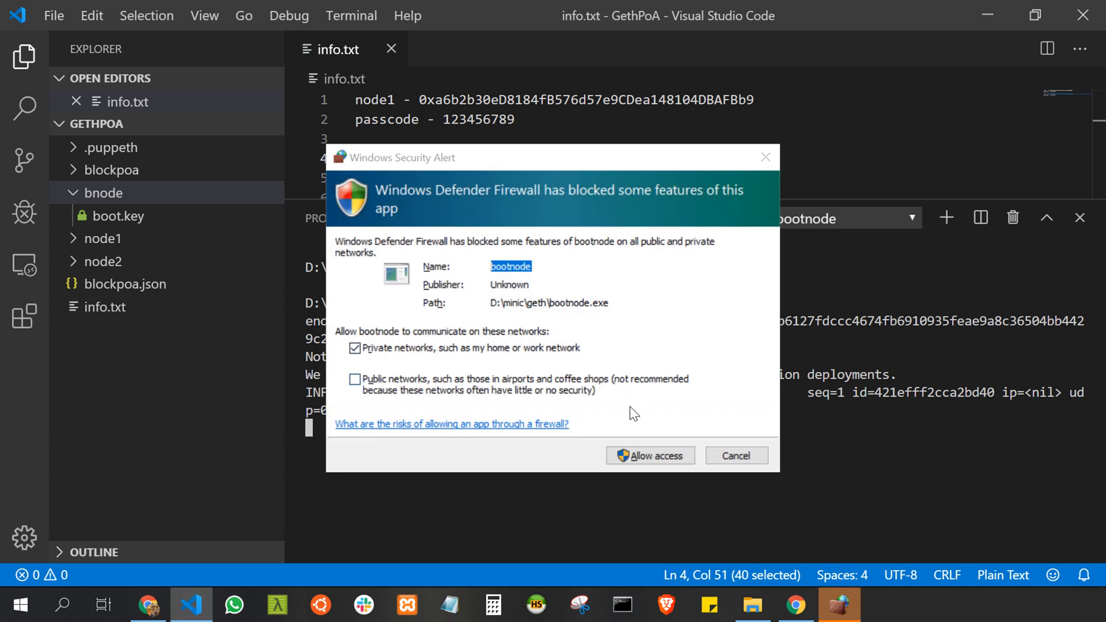
left_click(650, 455)
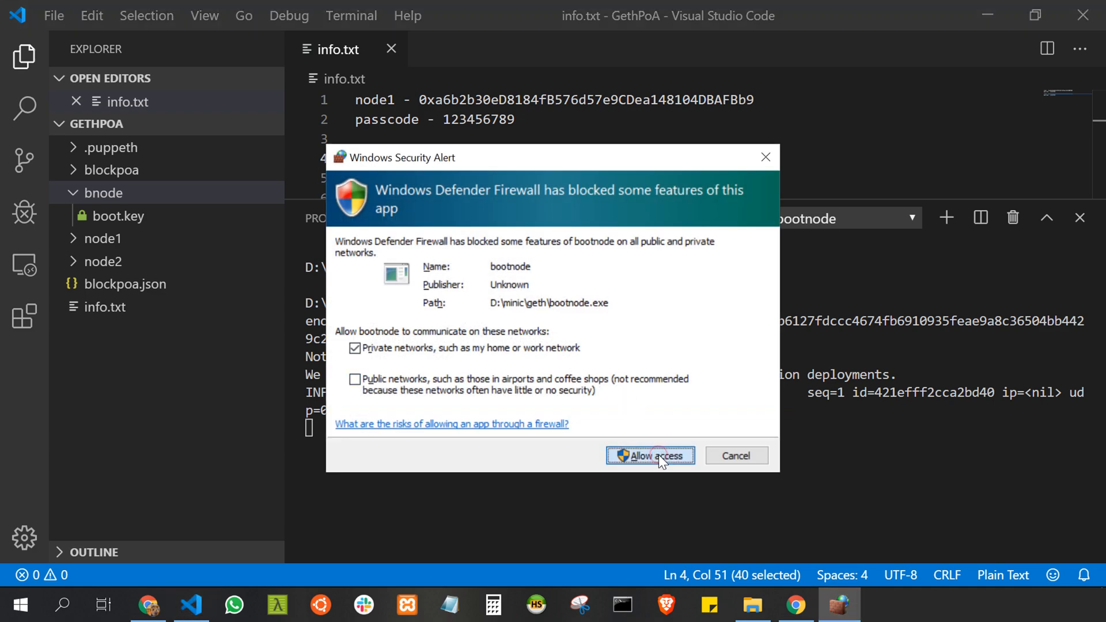
left_click(649, 454)
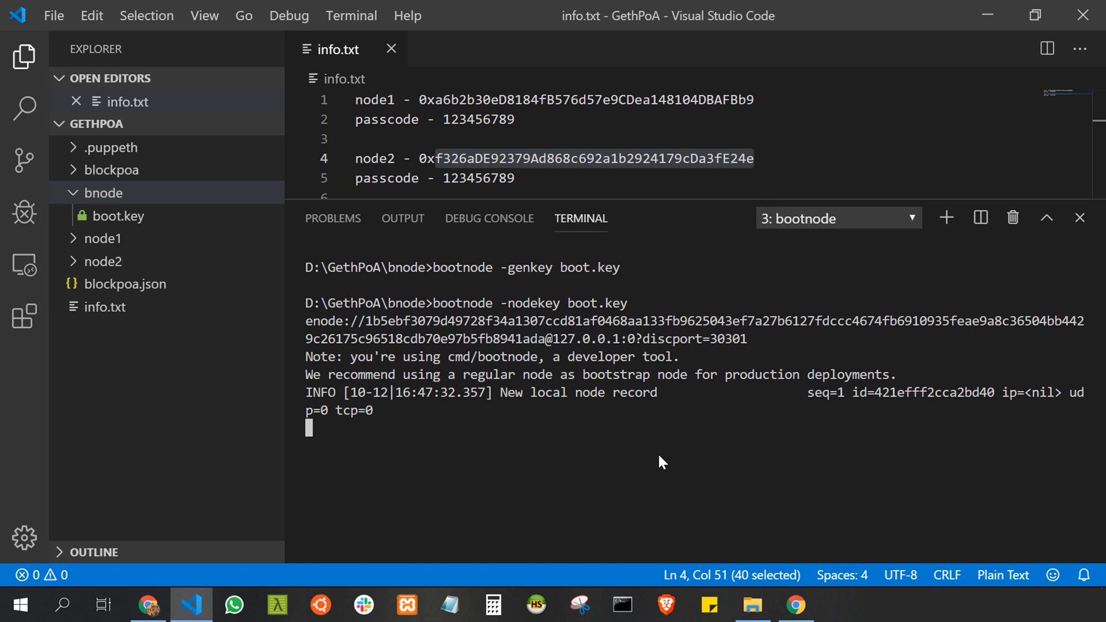
mouse_move(602, 360)
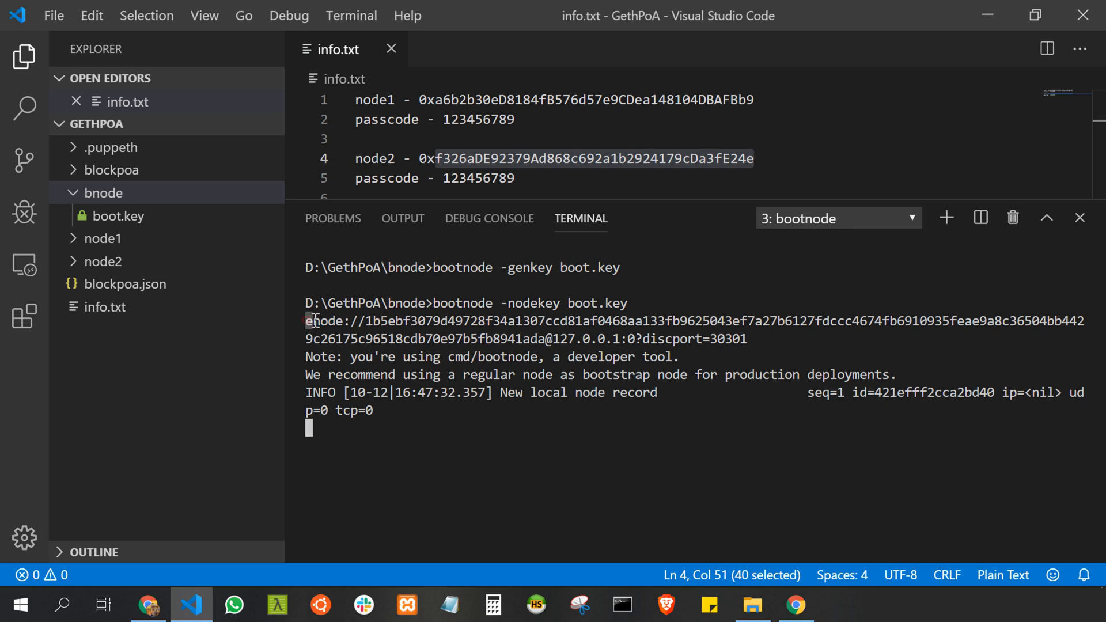
left_click_drag(304, 322, 747, 338)
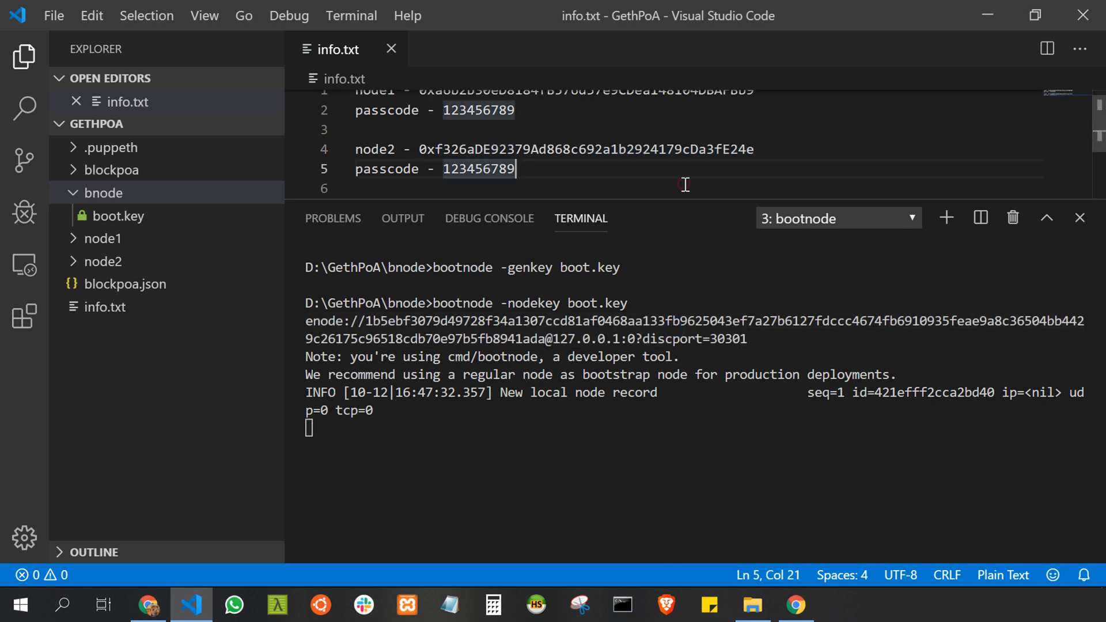
Add a 'bootnode enode:' line to info.txt below the node2 entries
type("bootnode en")
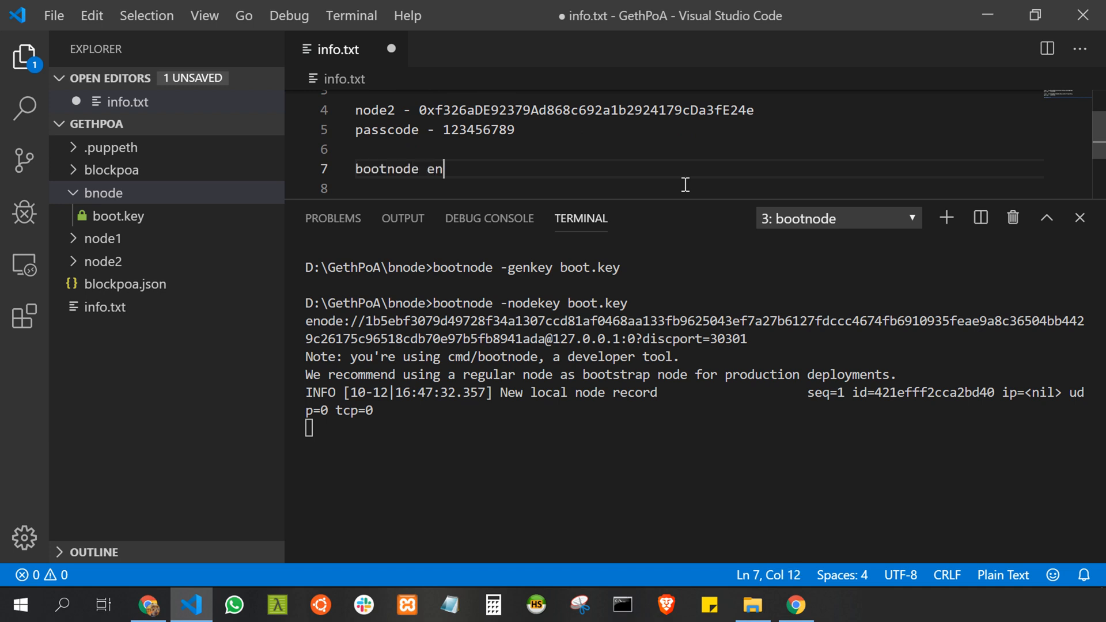
type("ode:")
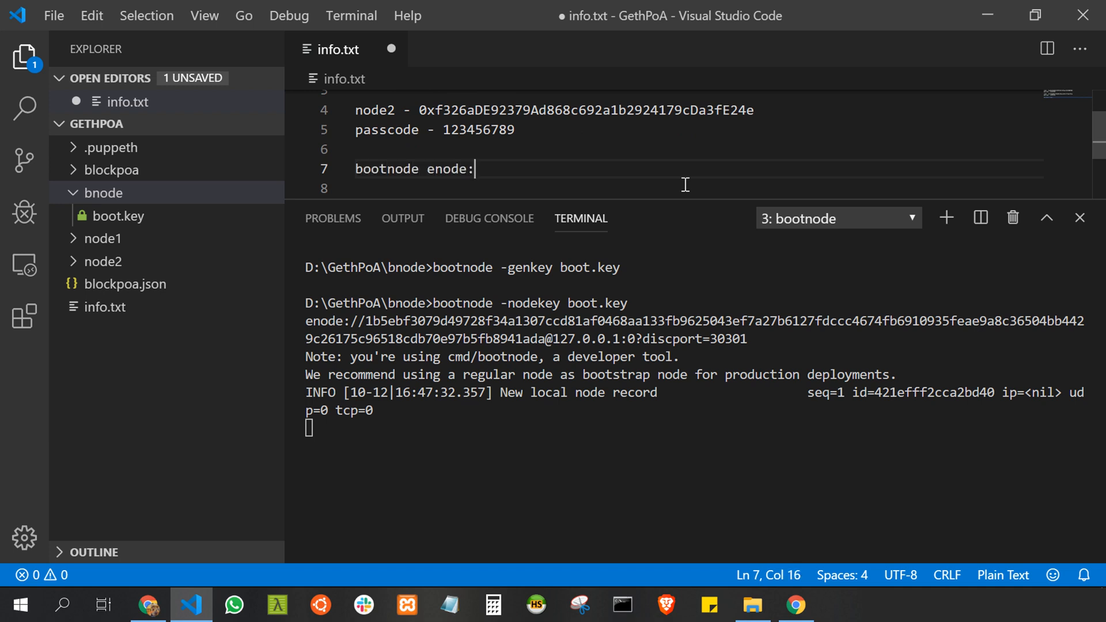